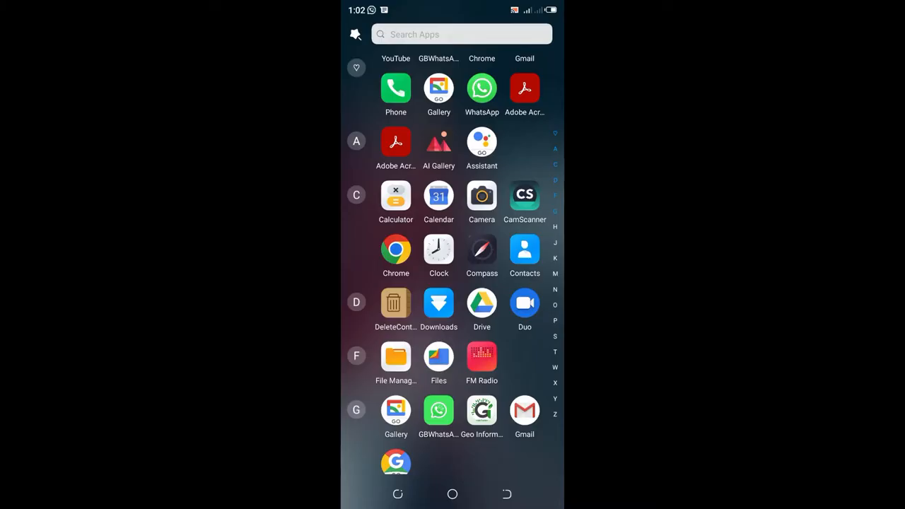
Step: Launch the Settings app from the app drawer
scroll("down", 3)
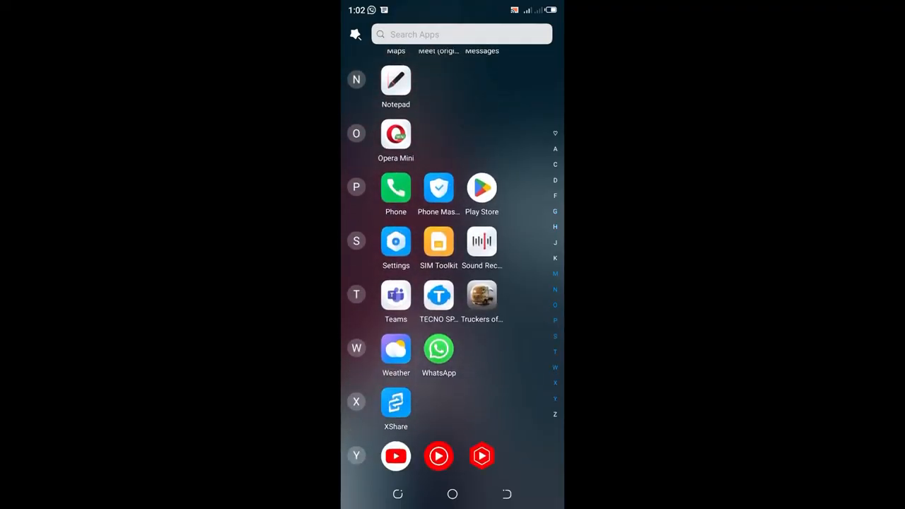
left_click(396, 242)
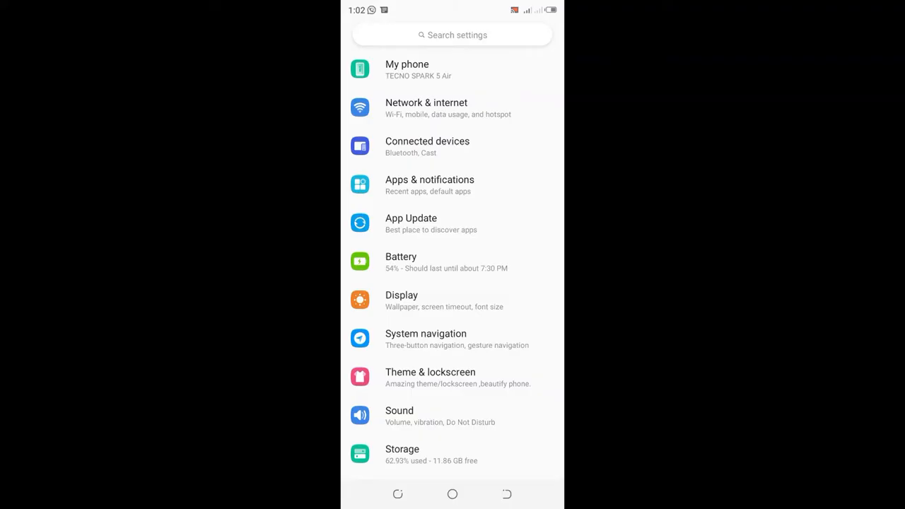
Step: Reach the SIM cards page listing Safaricom and Telkom via Network & internet
left_click(427, 107)
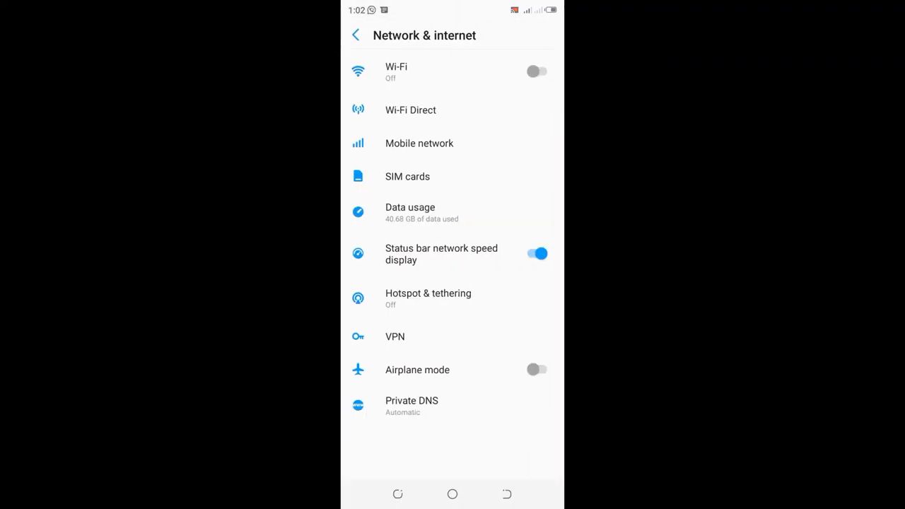
left_click(407, 176)
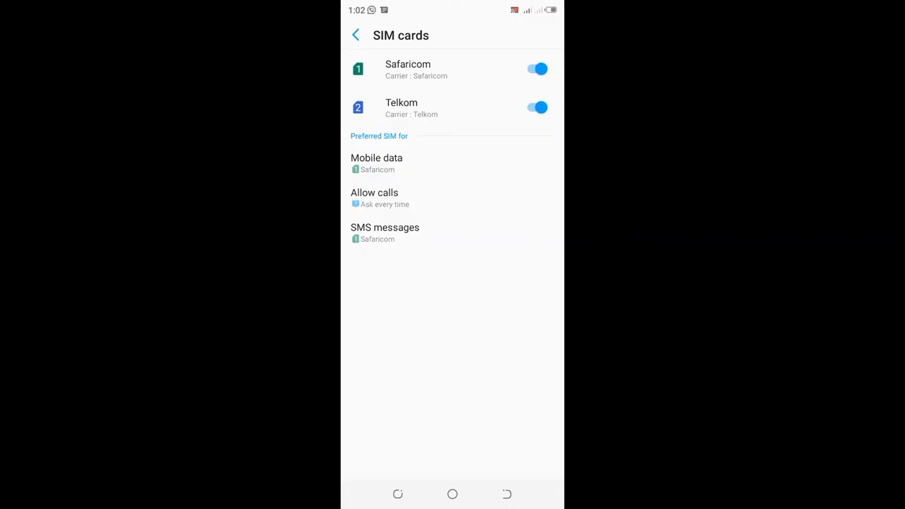
left_click(384, 232)
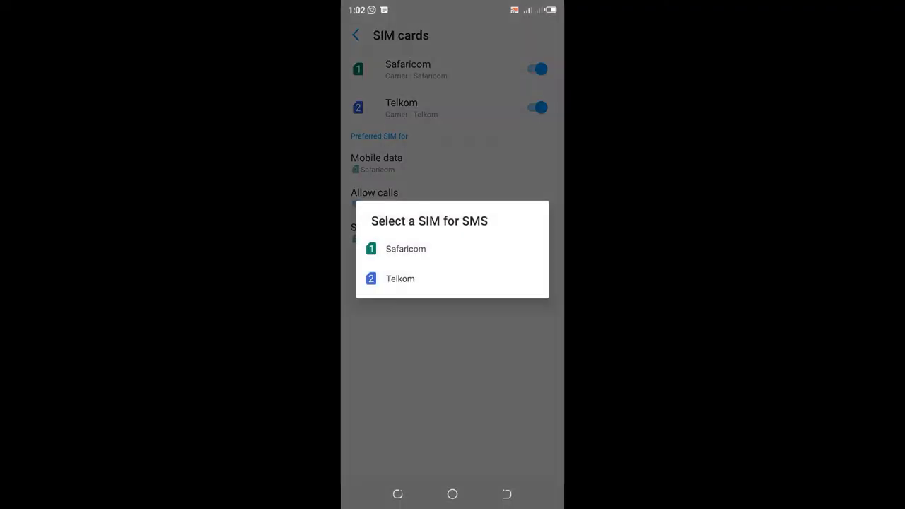
left_click(401, 279)
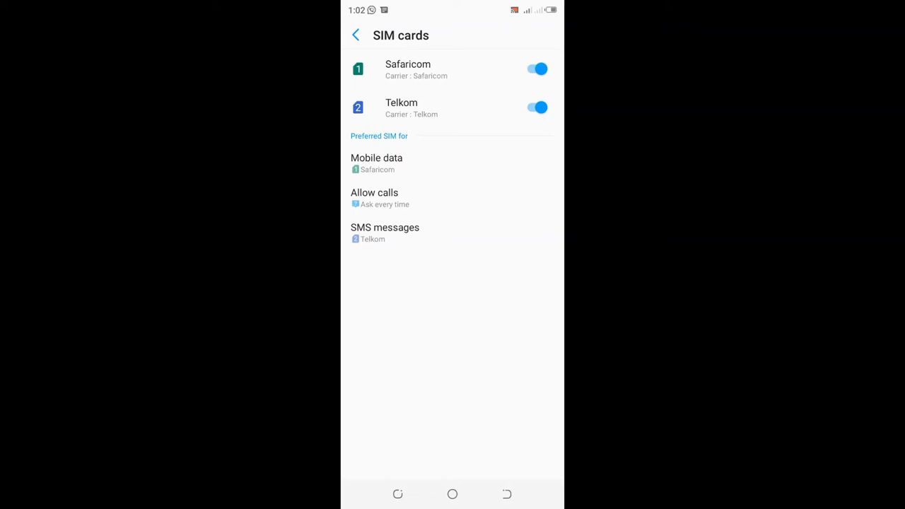
left_click(385, 232)
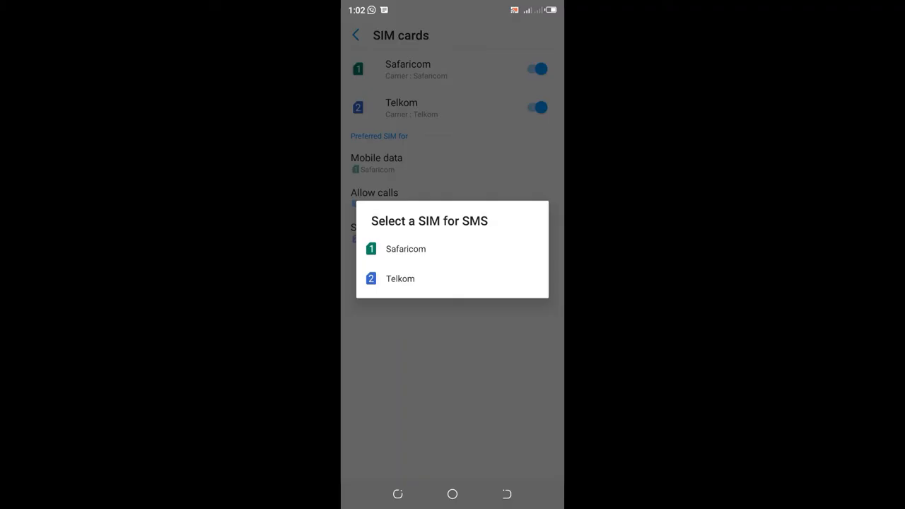
left_click(404, 249)
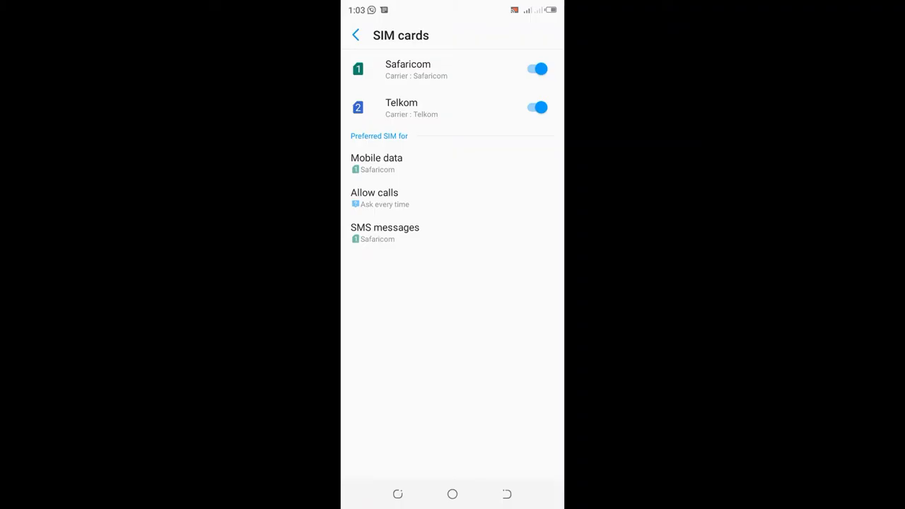
left_click(376, 163)
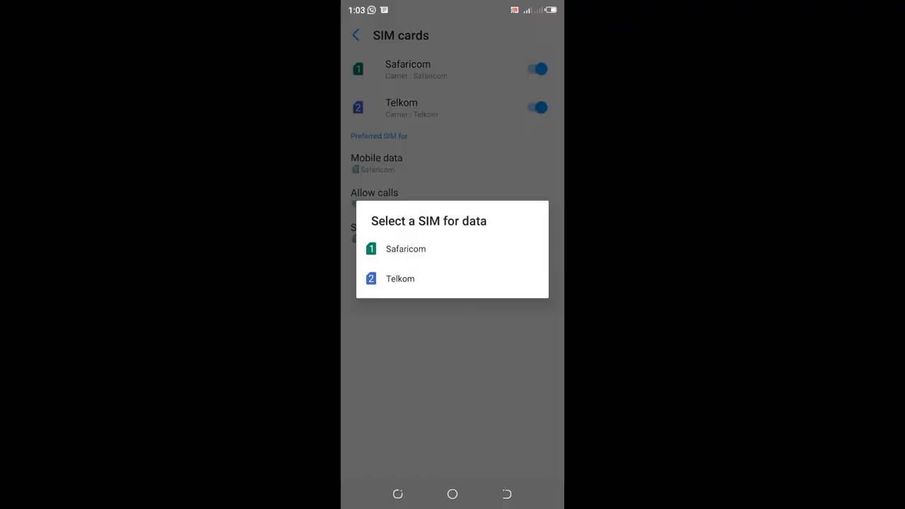
left_click(401, 277)
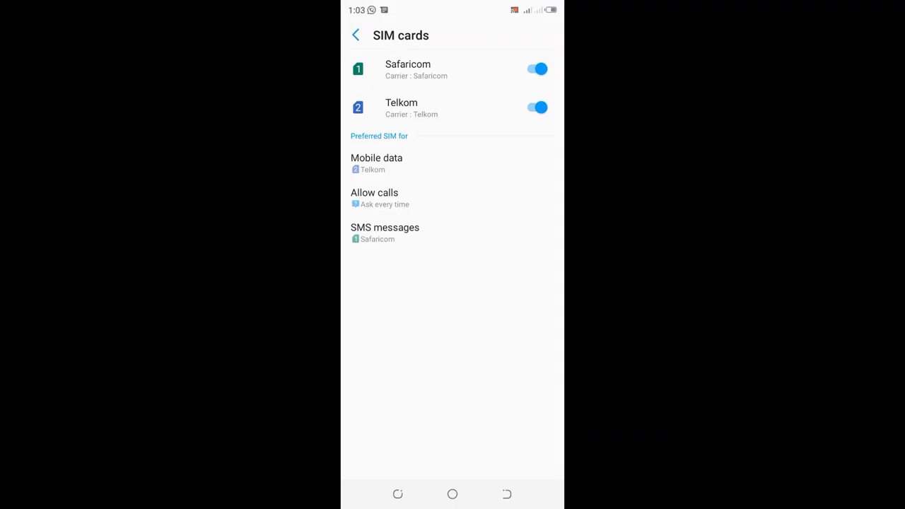
left_click(376, 164)
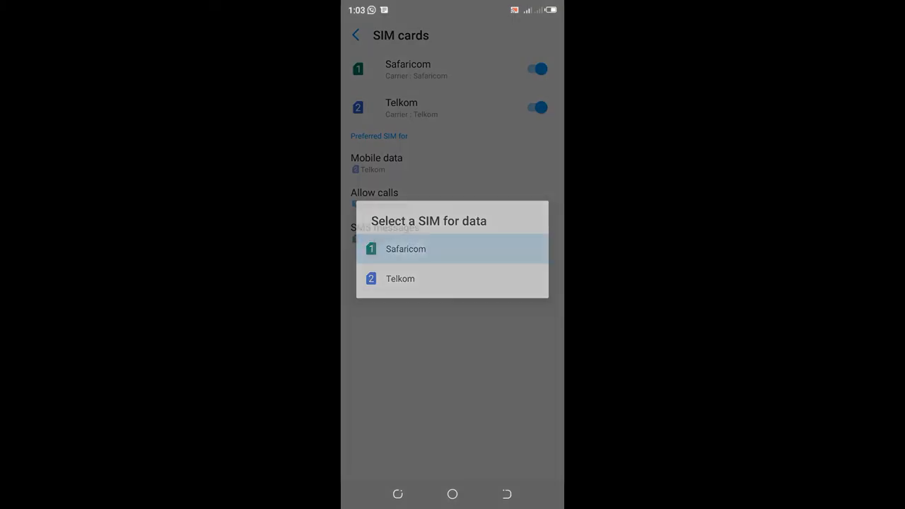
left_click(404, 249)
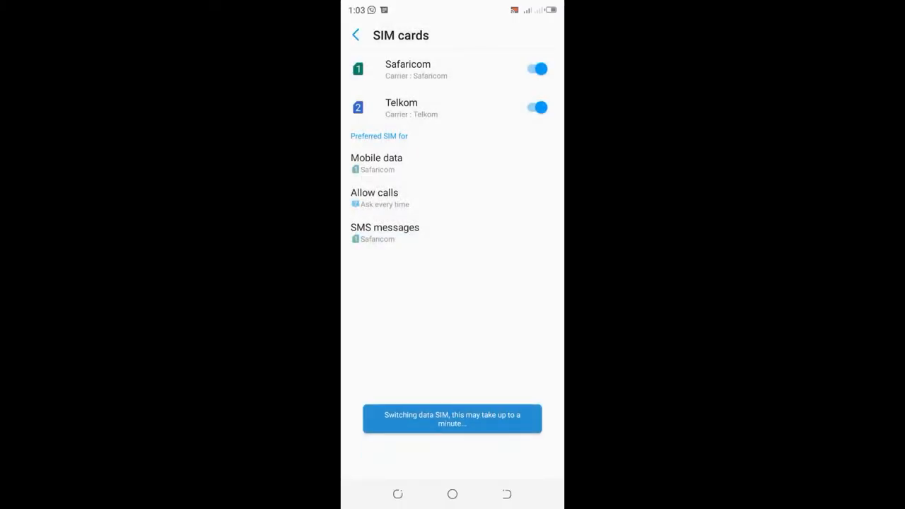